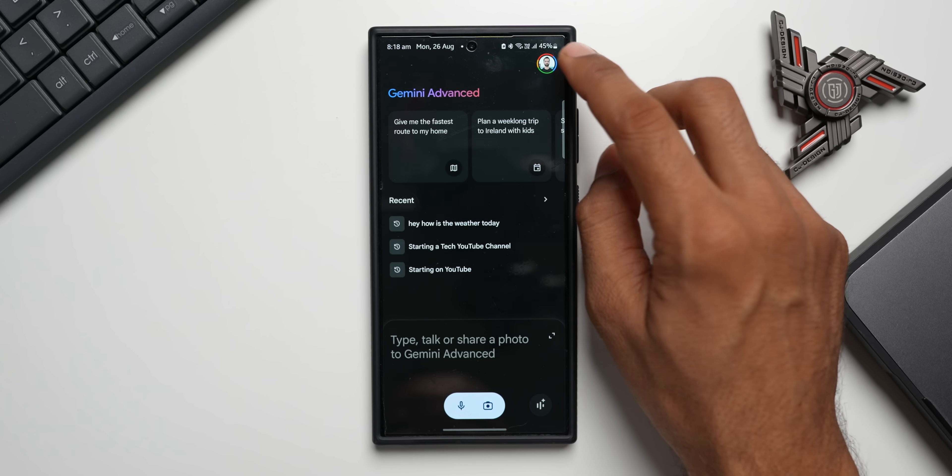
Switch from the Gemini Advanced account to the free Google account via the profile picture.
{"action": "left_click", "coordinate": [546, 63]}
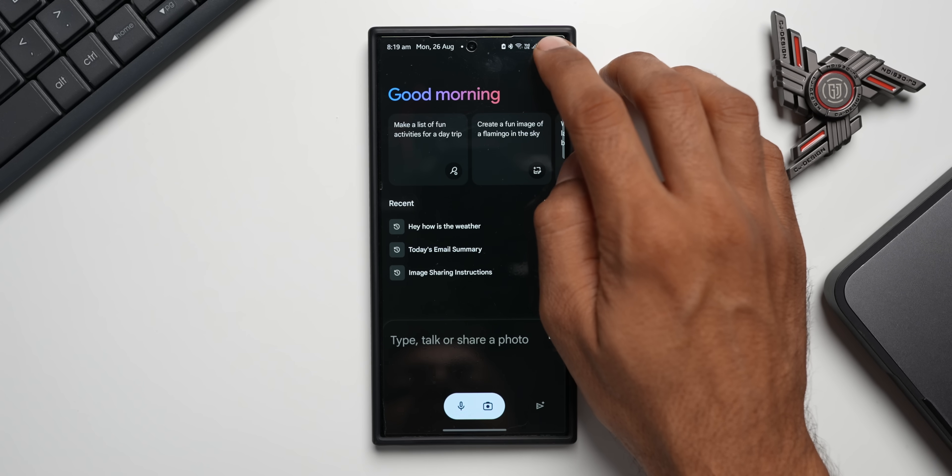
Show the Gemini Advanced offer for the free account, with one-month free trial and monthly price.
{"action": "left_click", "coordinate": [537, 46]}
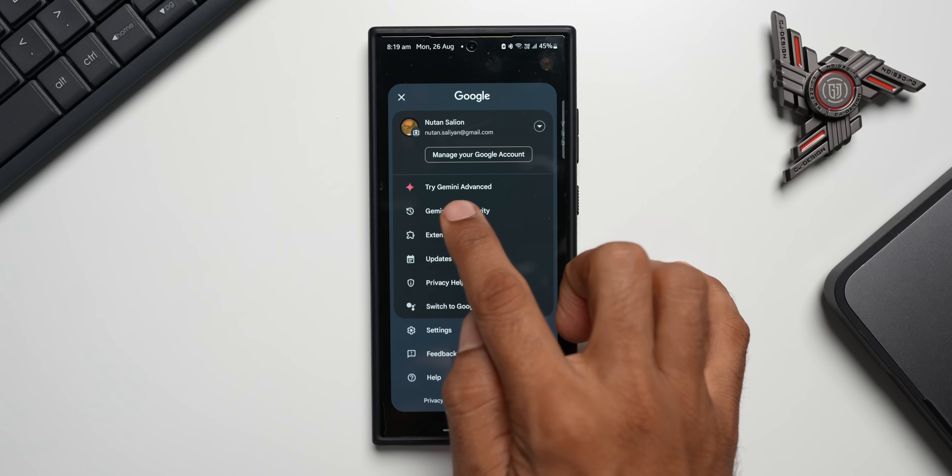
{"action": "left_click", "coordinate": [457, 187]}
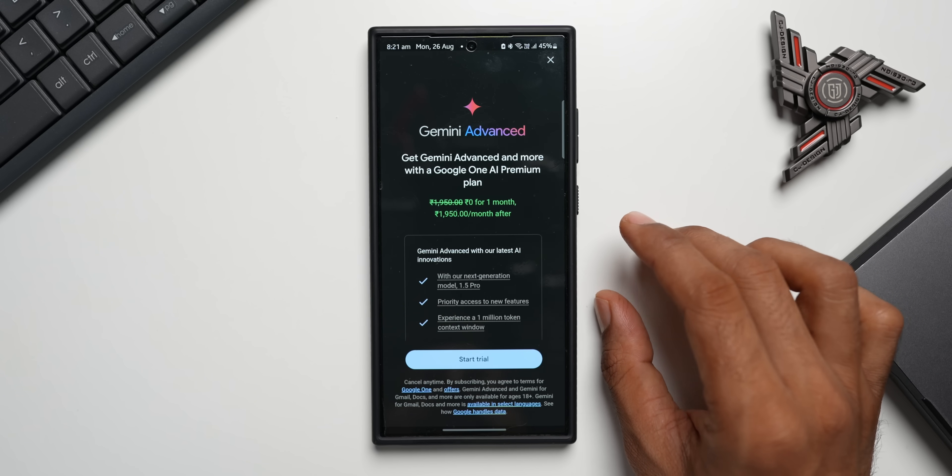
{"action": "mouse_move", "coordinate": [668, 273]}
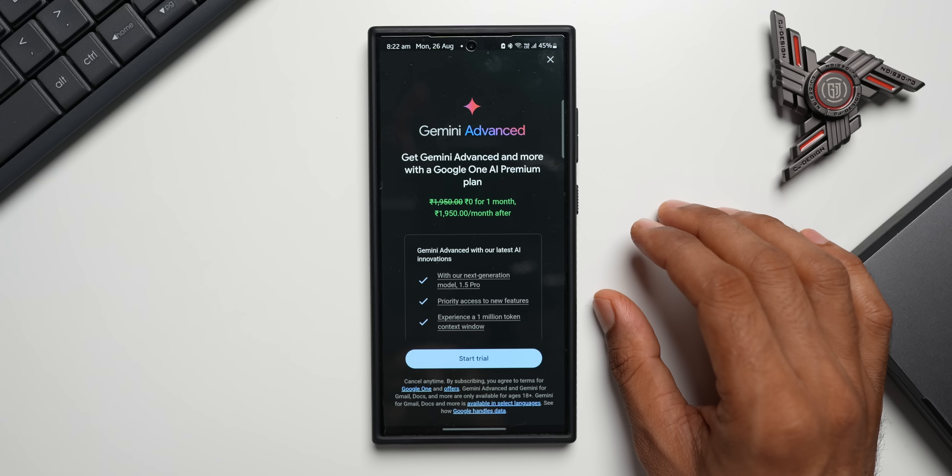
{"action": "mouse_move", "coordinate": [668, 273]}
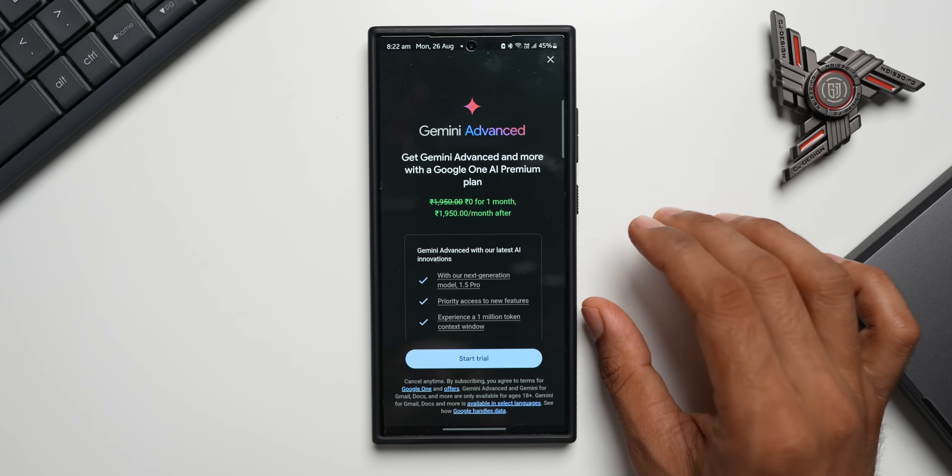
{"action": "scroll", "scroll_direction": "up", "scroll_amount": 3}
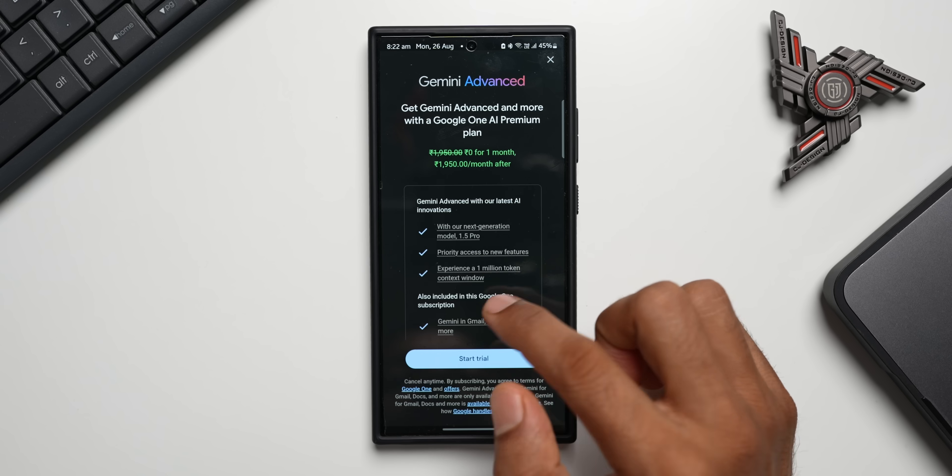
{"action": "scroll", "scroll_direction": "up", "scroll_amount": 3}
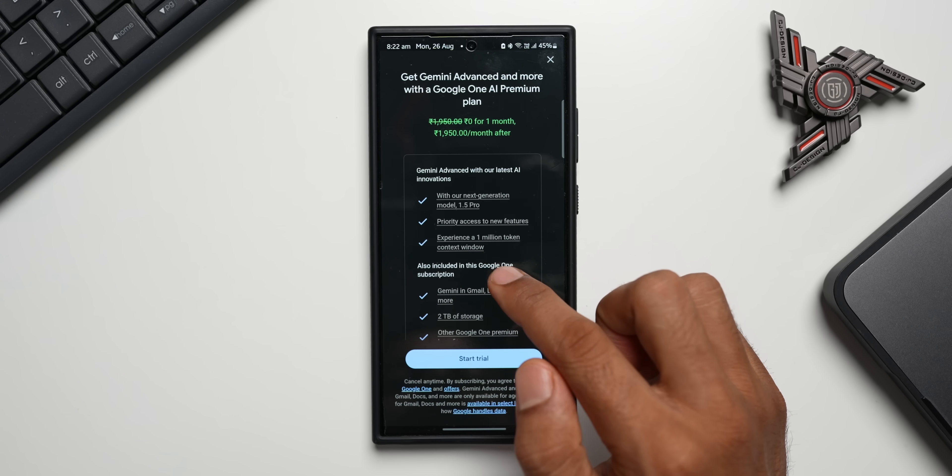
{"action": "scroll", "scroll_direction": "up", "scroll_amount": 3}
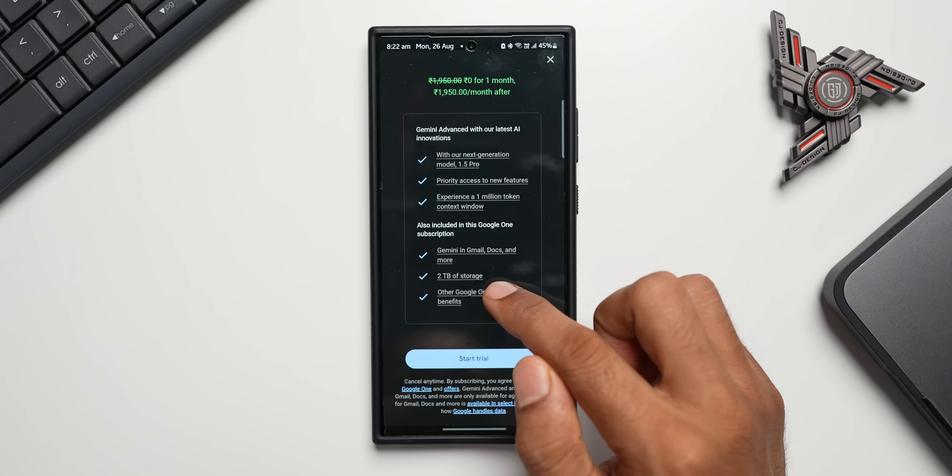
{"action": "scroll", "scroll_direction": "up", "scroll_amount": 3}
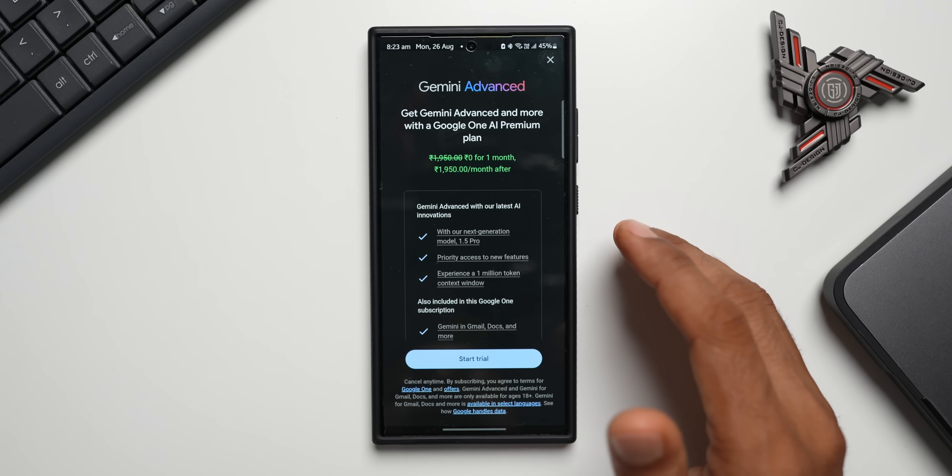
Close the Gemini Advanced subscription offer and return to the Gemini home.
{"action": "left_click", "coordinate": [549, 59]}
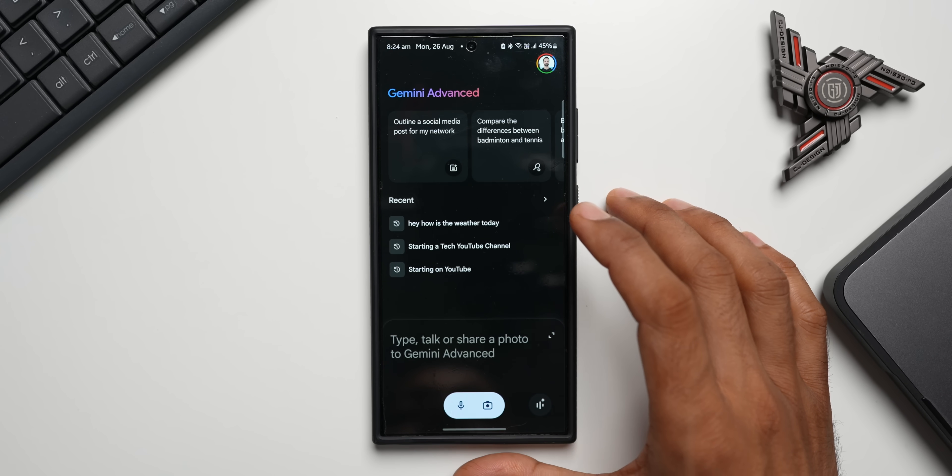
{"action": "mouse_move", "coordinate": [638, 243]}
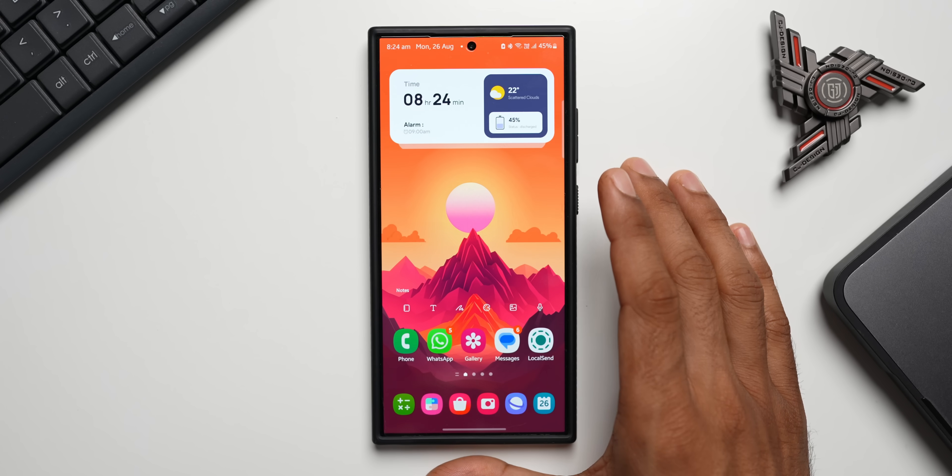
{"action": "mouse_move", "coordinate": [668, 334]}
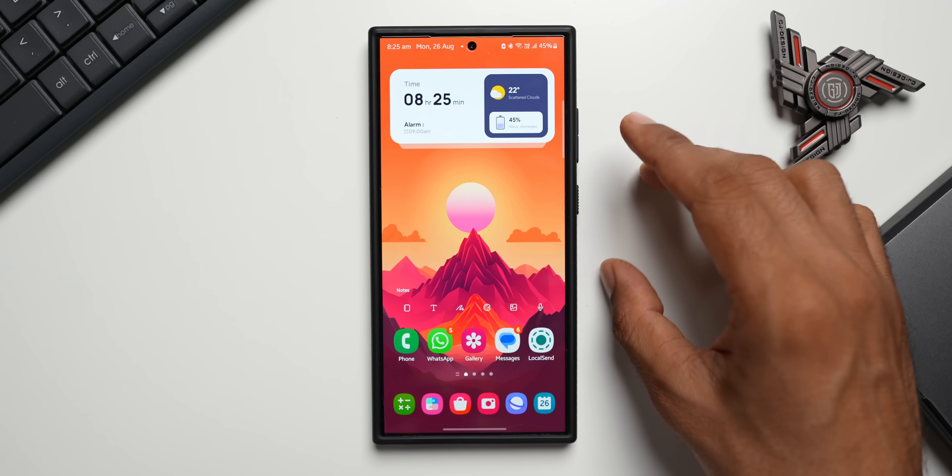
{"action": "mouse_move", "coordinate": [638, 182]}
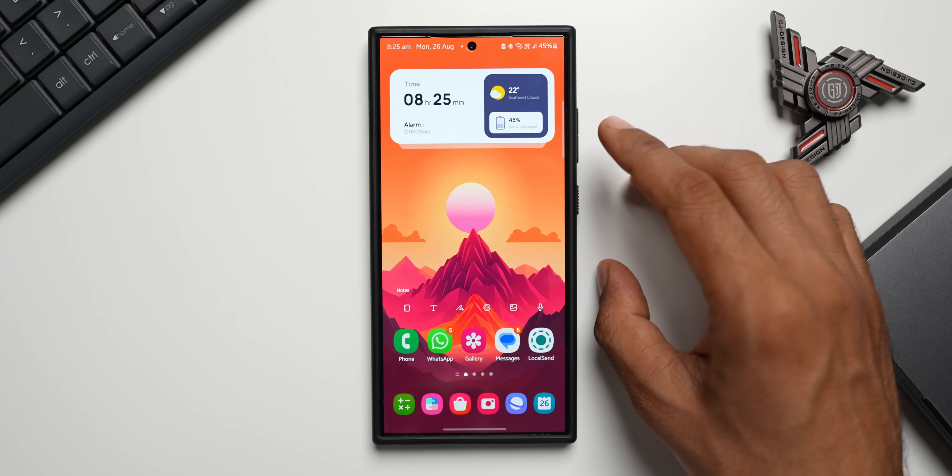